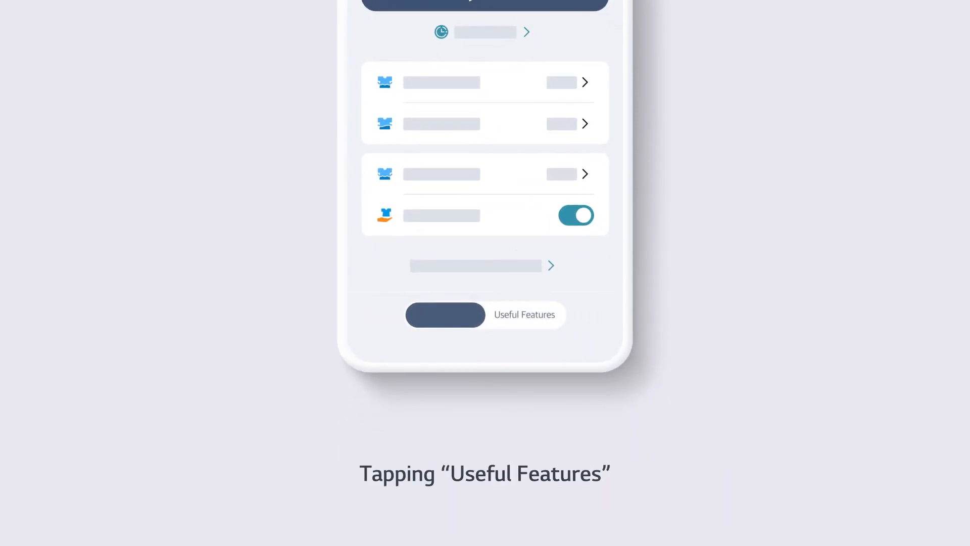
Show the Useful Features list for the washer.
click(445, 314)
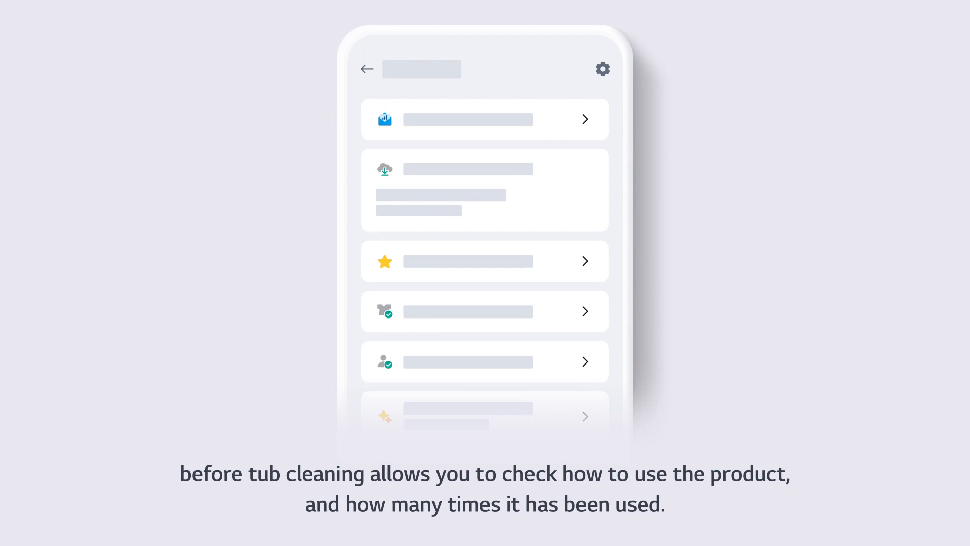
Scroll to the Tub Clean Coach card showing the usage counter toward about 30 washes.
scroll(down, 3)
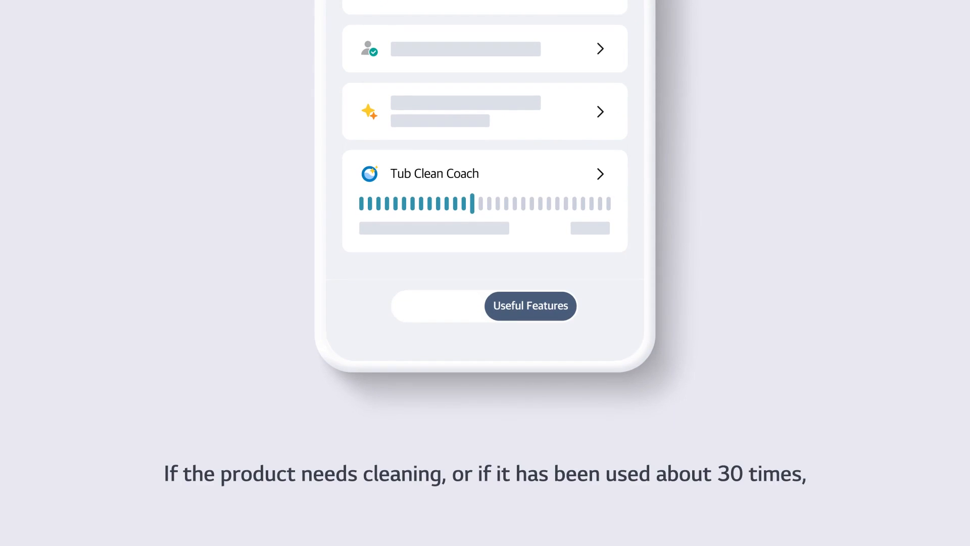